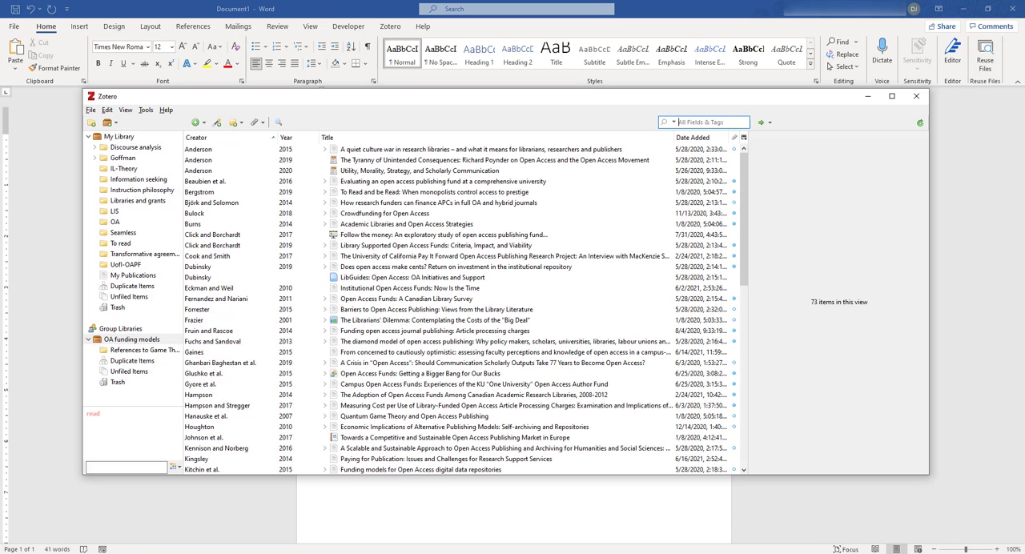
mouse_move(874, 119)
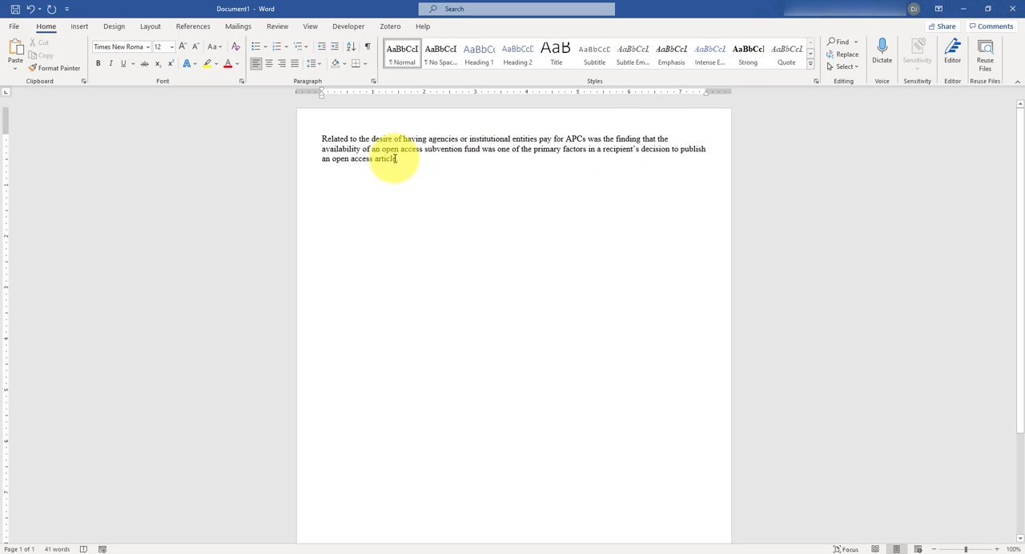
Place the cursor after 'article' and keep APA 7th edition as the Zotero style
double_click(387, 158)
text( .)
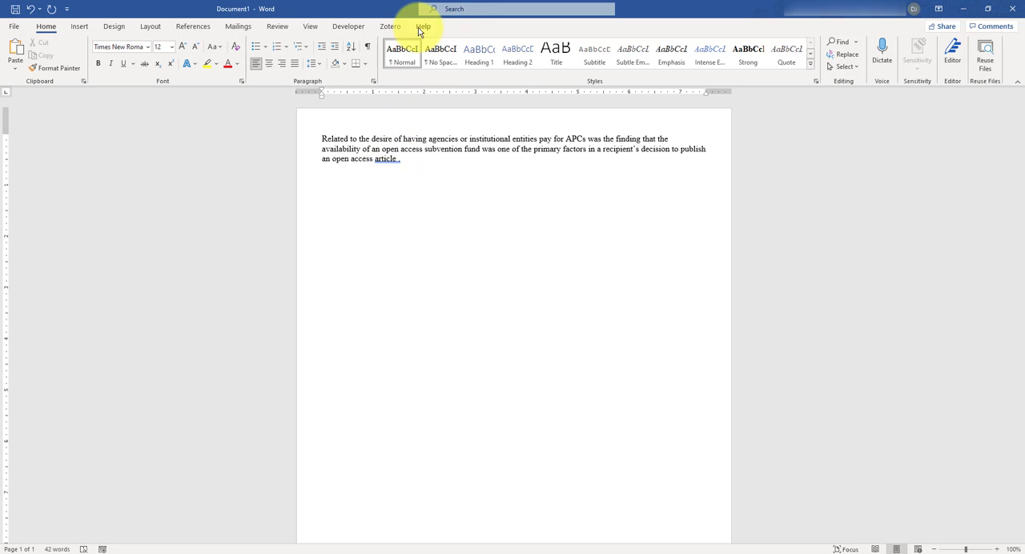
click(385, 27)
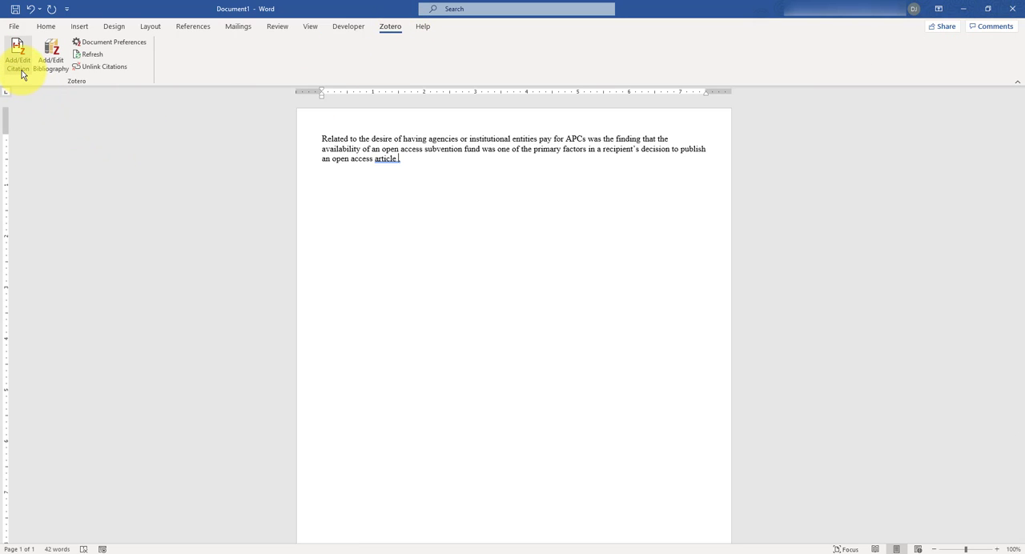
click(112, 42)
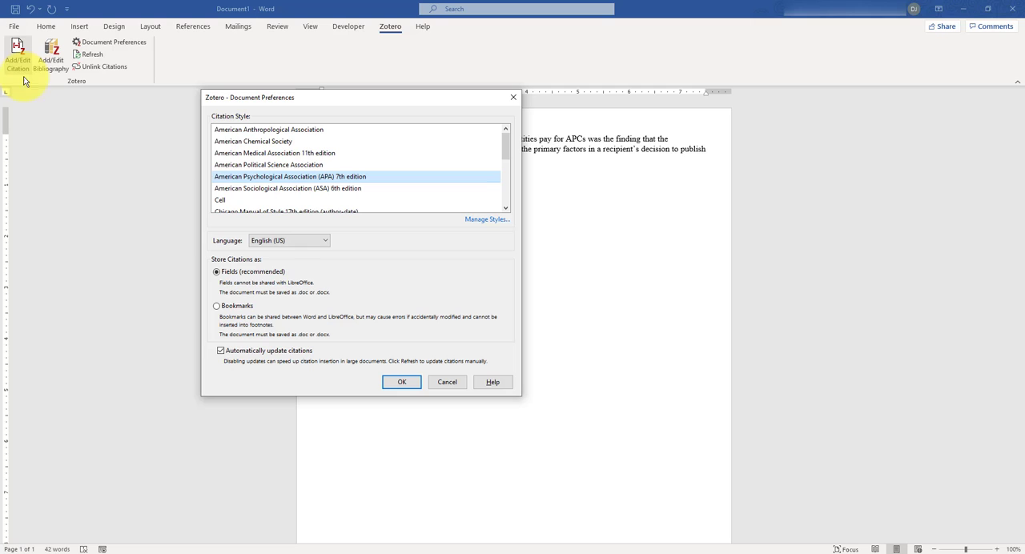
mouse_move(260, 180)
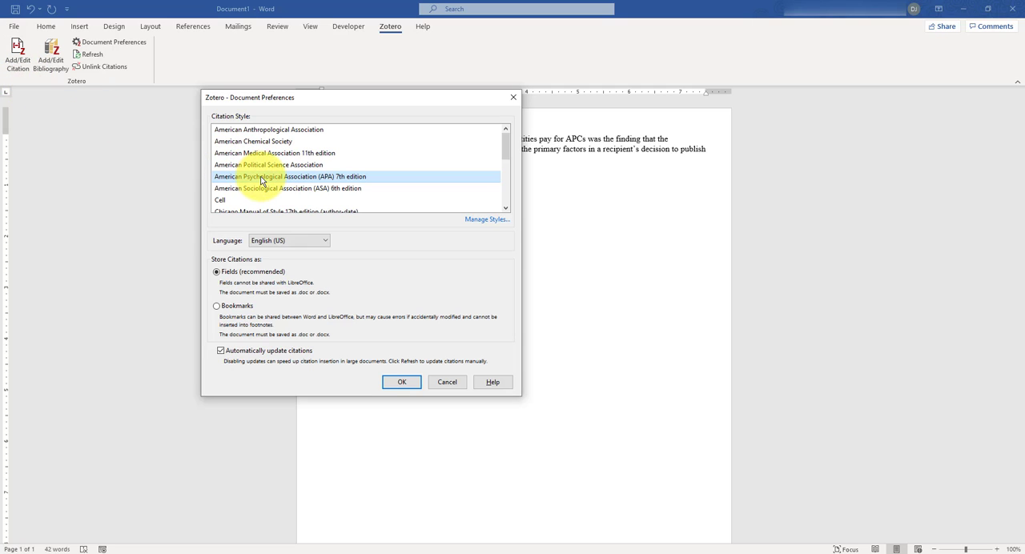
click(402, 382)
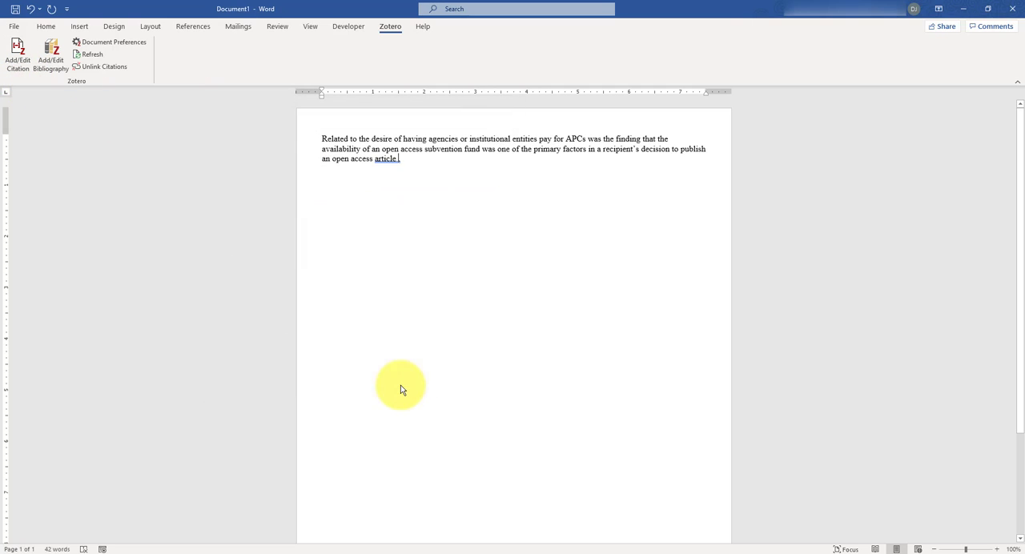
Cite Beaubien et al. 2016 and Nabe & Imre 2015 at the paragraph's end
click(14, 48)
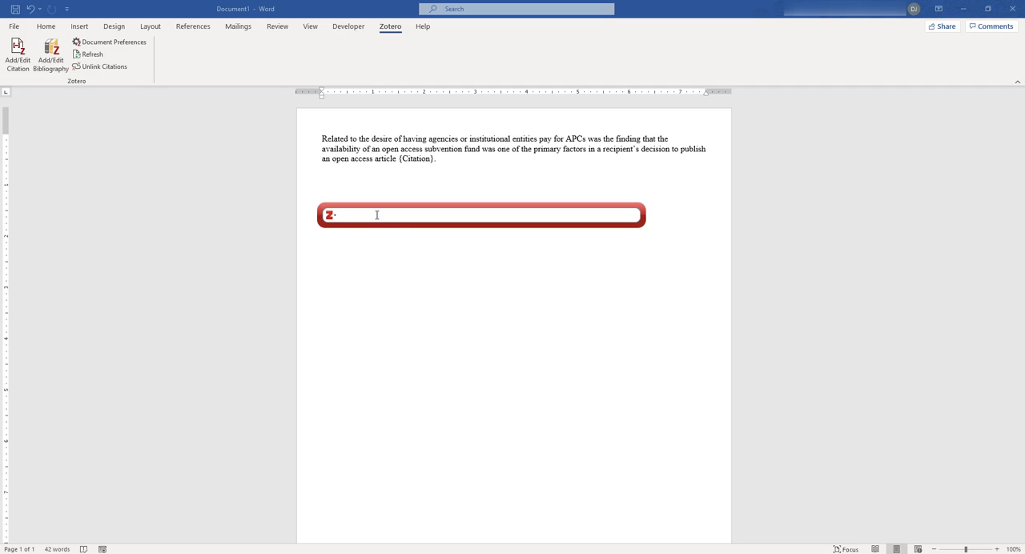
text(beaubien)
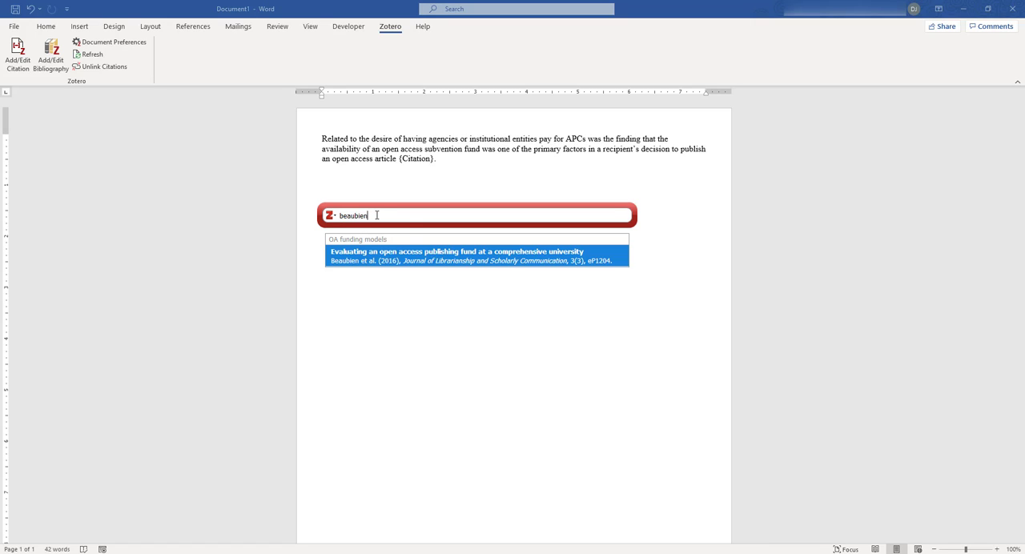
mouse_move(522, 265)
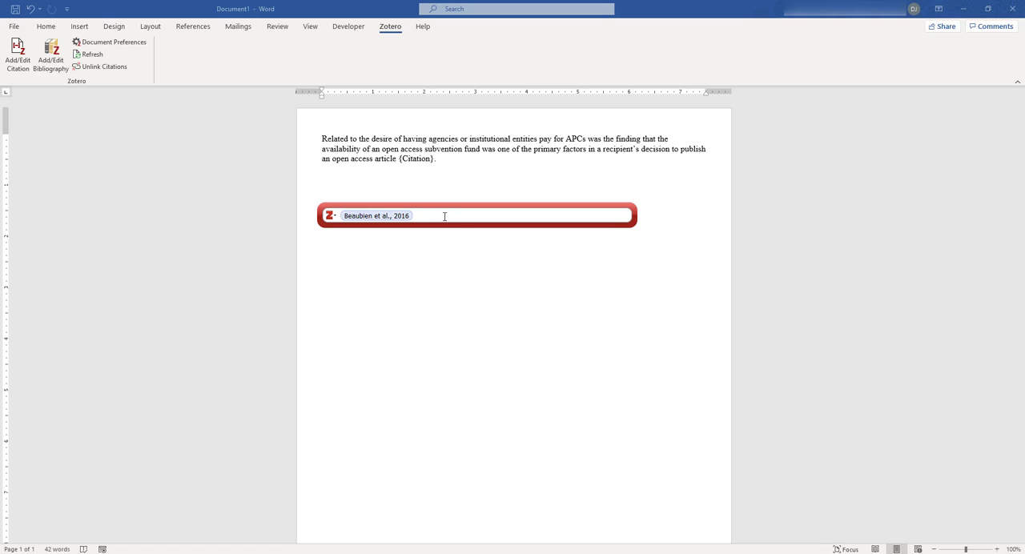
text(nabe and [m)
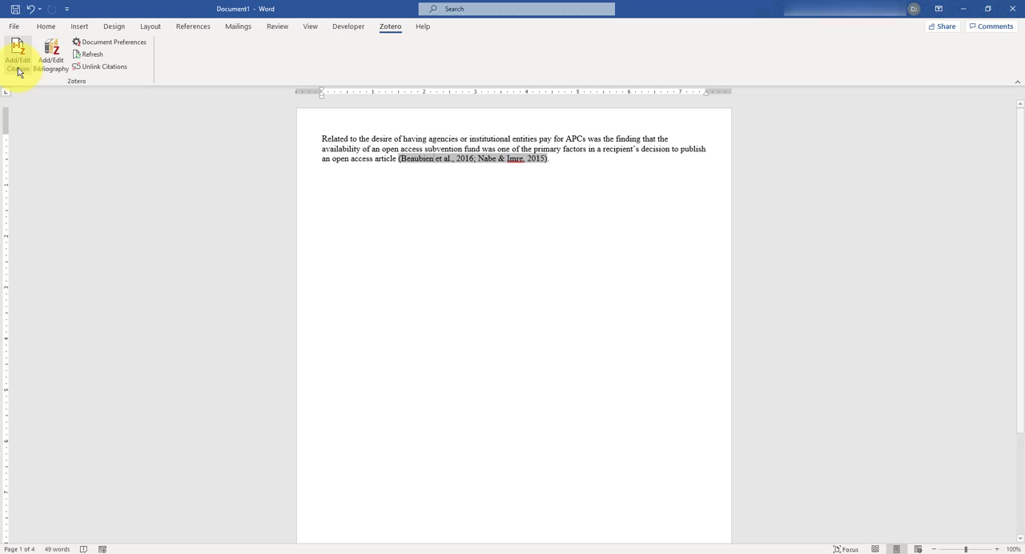
Add page 9 as the locator for the Beaubien et al. citation
click(19, 51)
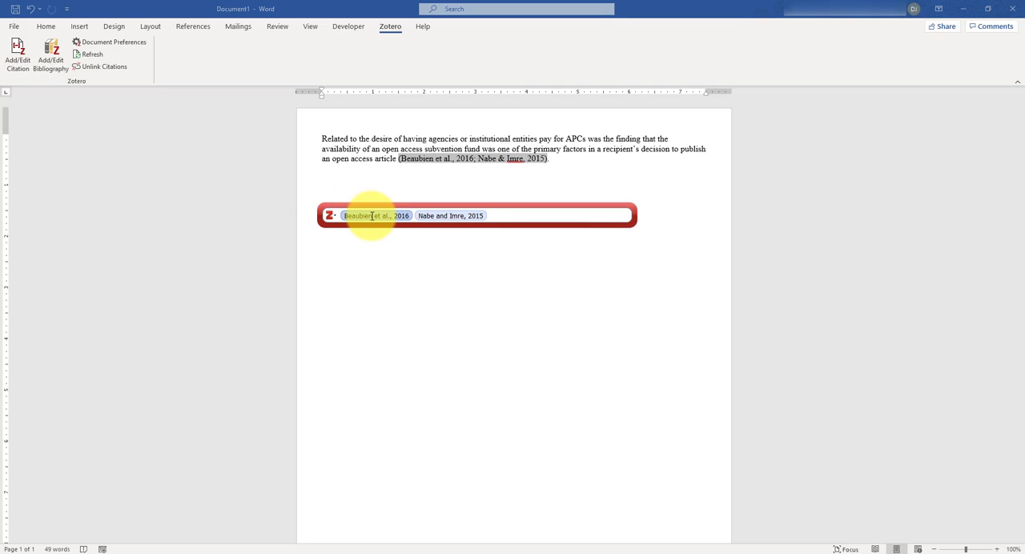
click(375, 215)
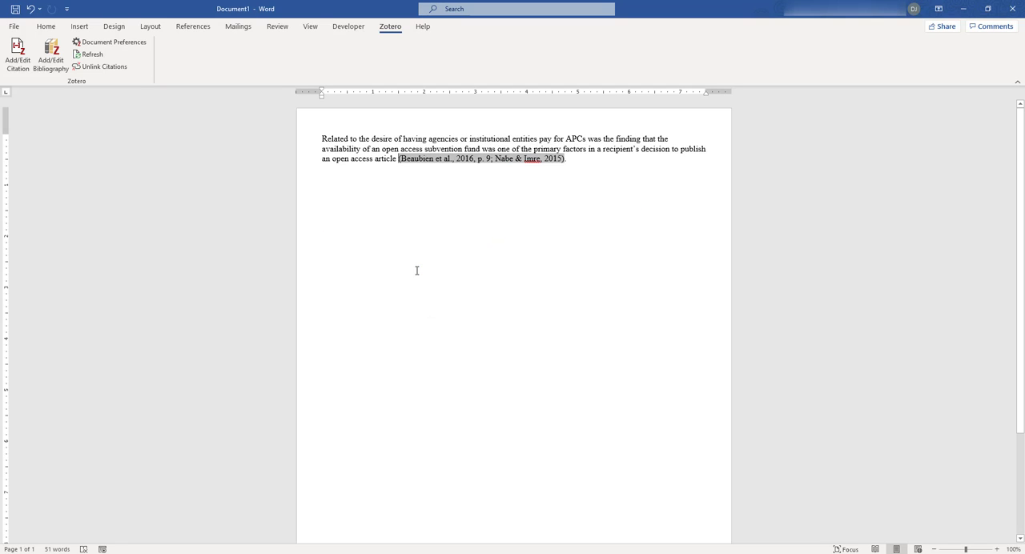
click(584, 159)
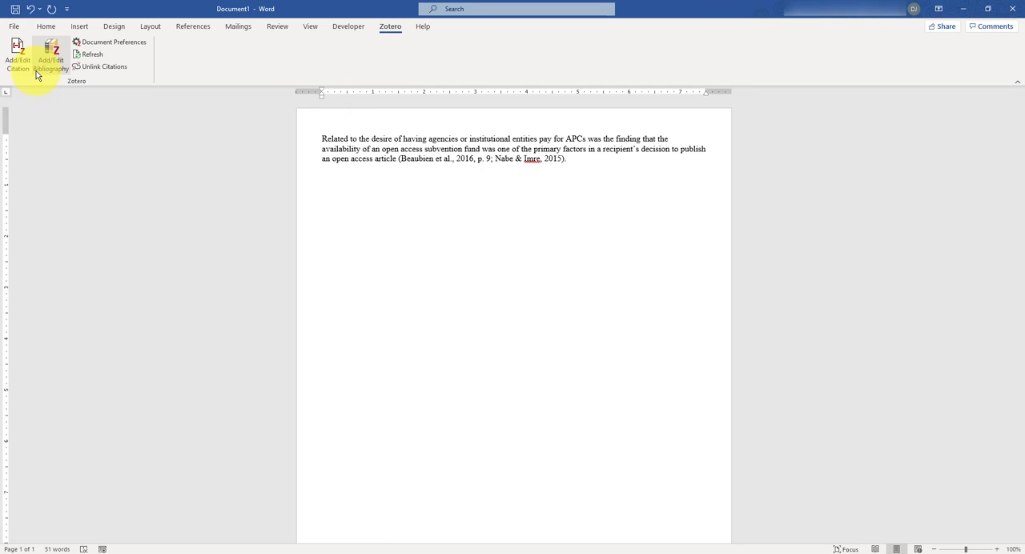
Insert the Zotero bibliography below the paragraph and place the cursor after it
click(50, 52)
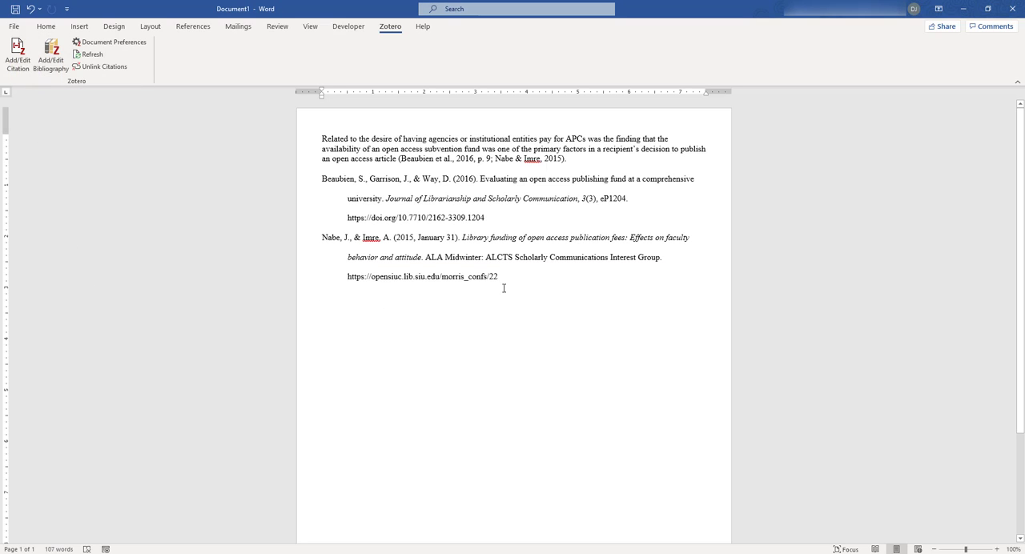
triple_click(419, 276)
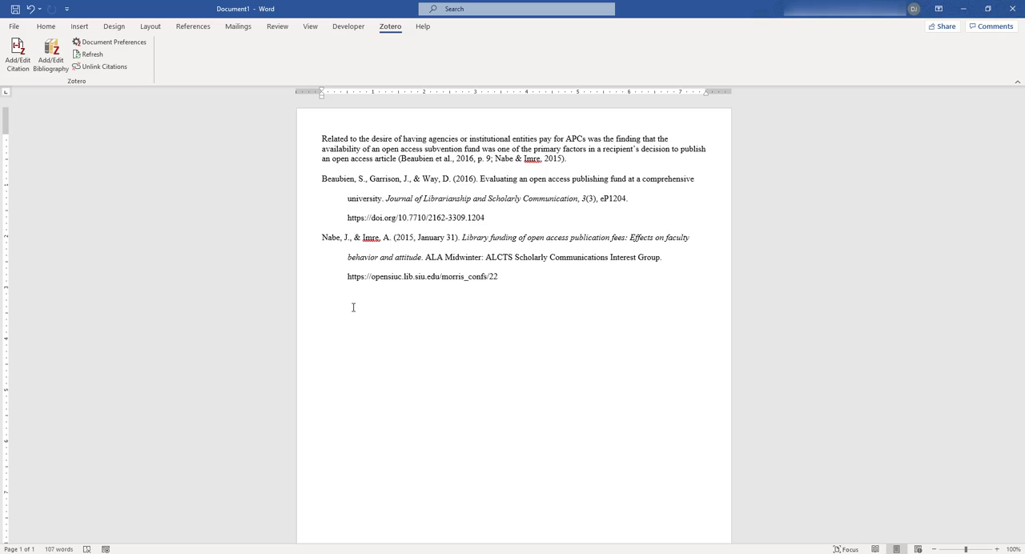
click(322, 306)
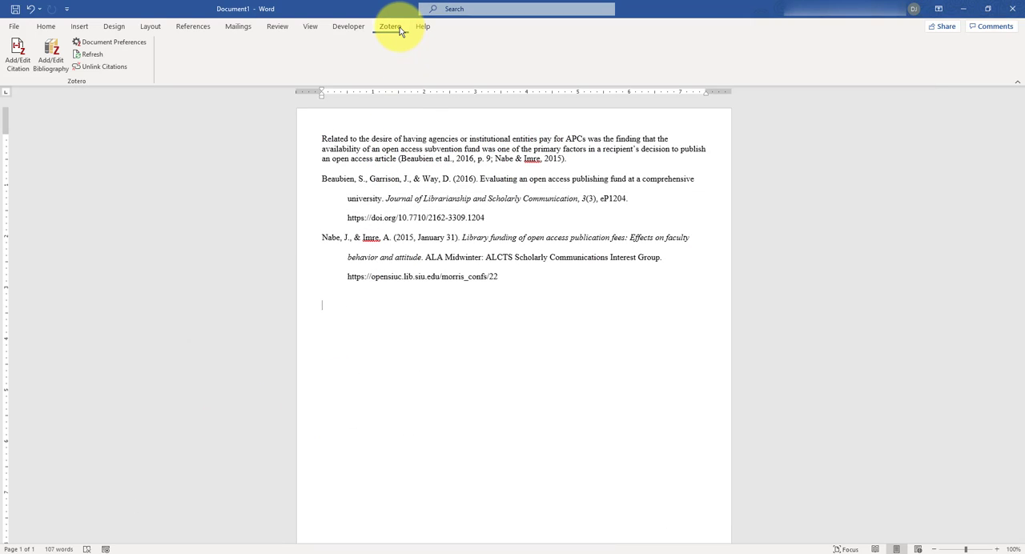
mouse_move(267, 29)
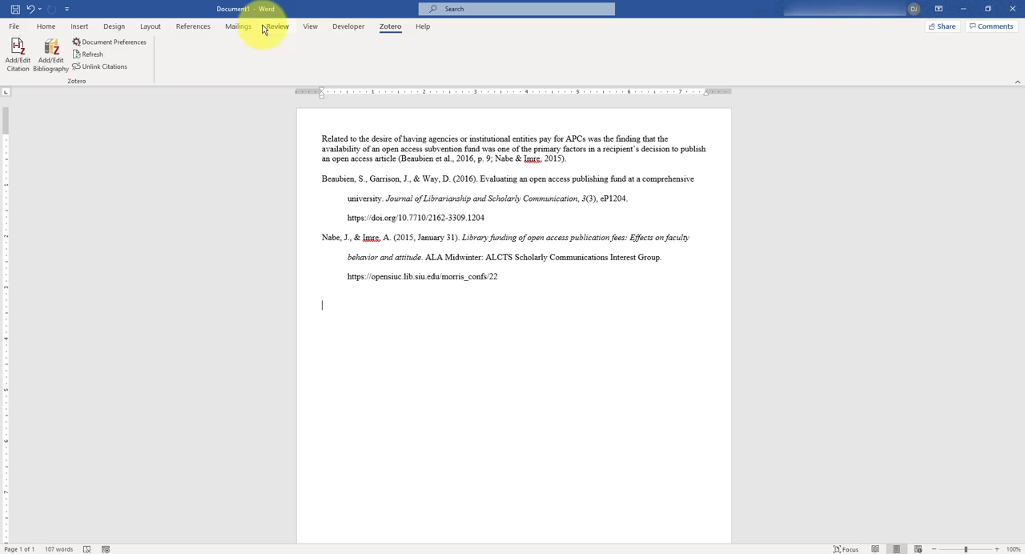
Change the document preferences to Chicago Manual of Style 17th edition (author-date)
click(115, 42)
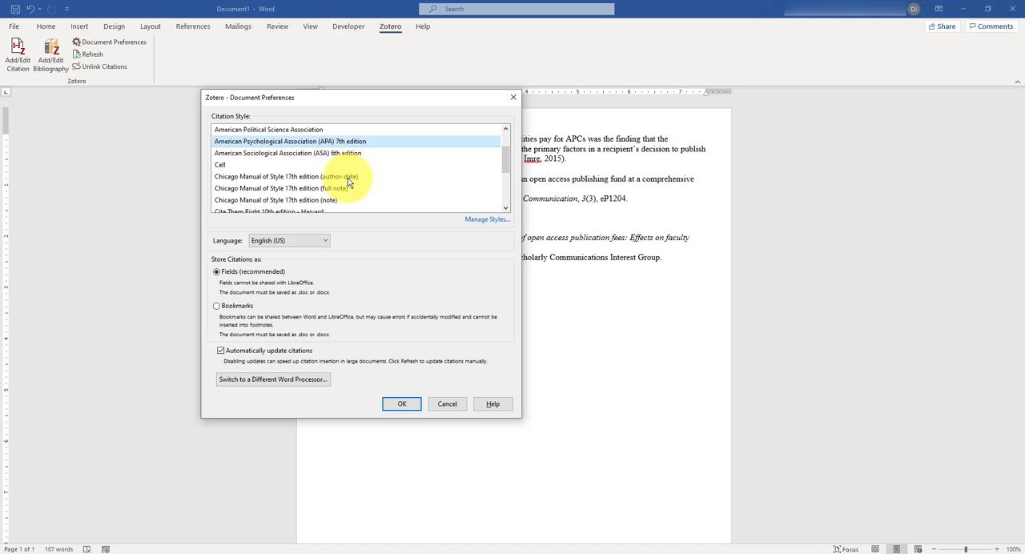
click(286, 176)
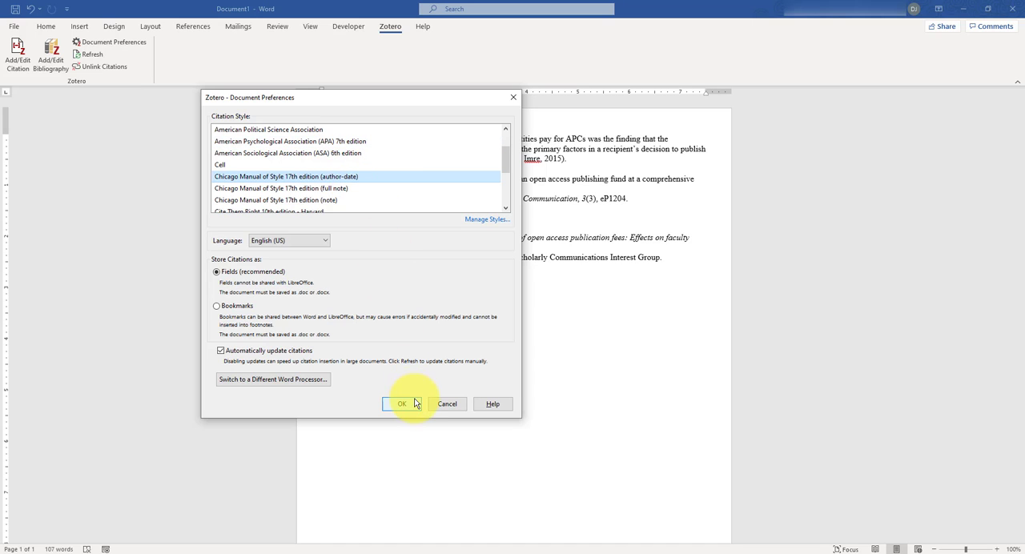
click(403, 403)
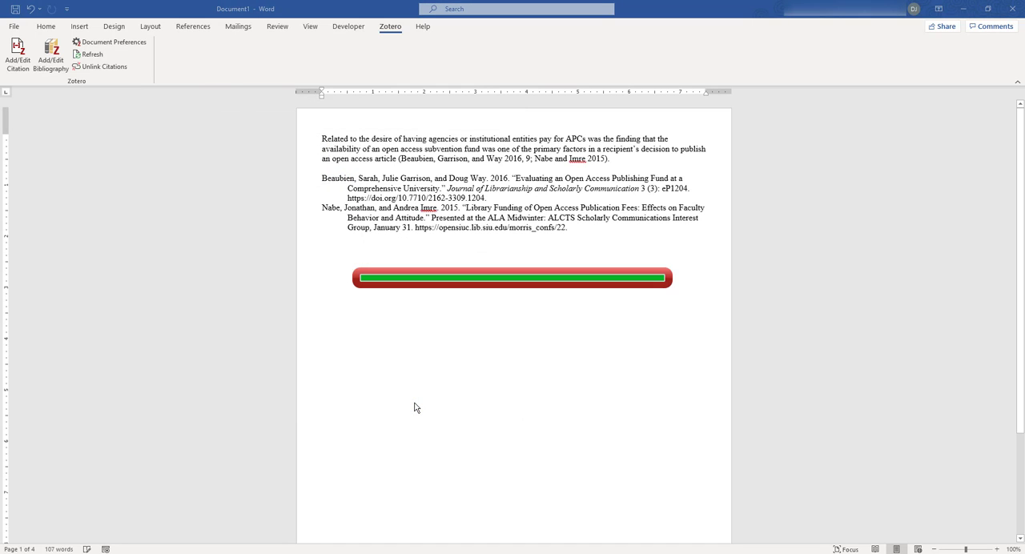